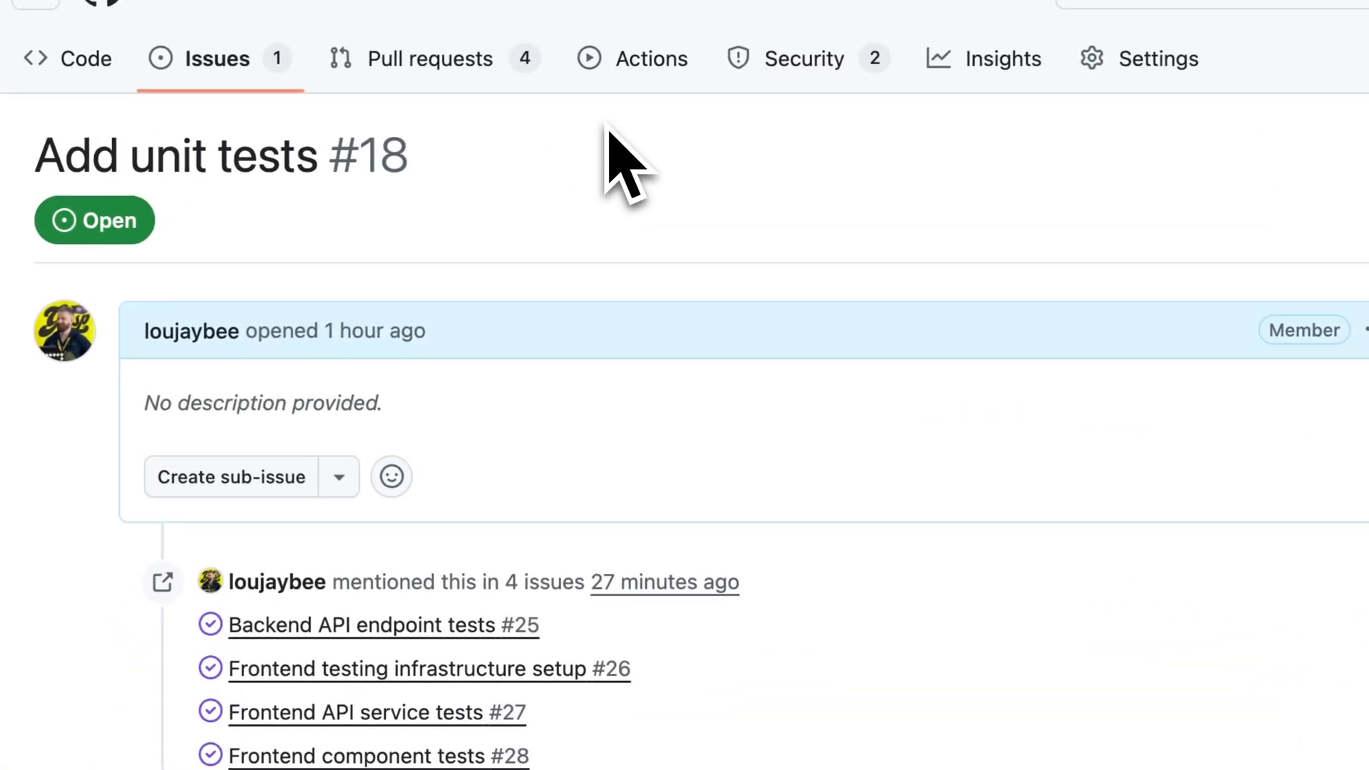
Switch to the Ona AI home page listing recent agent executions
scroll(down, 3)
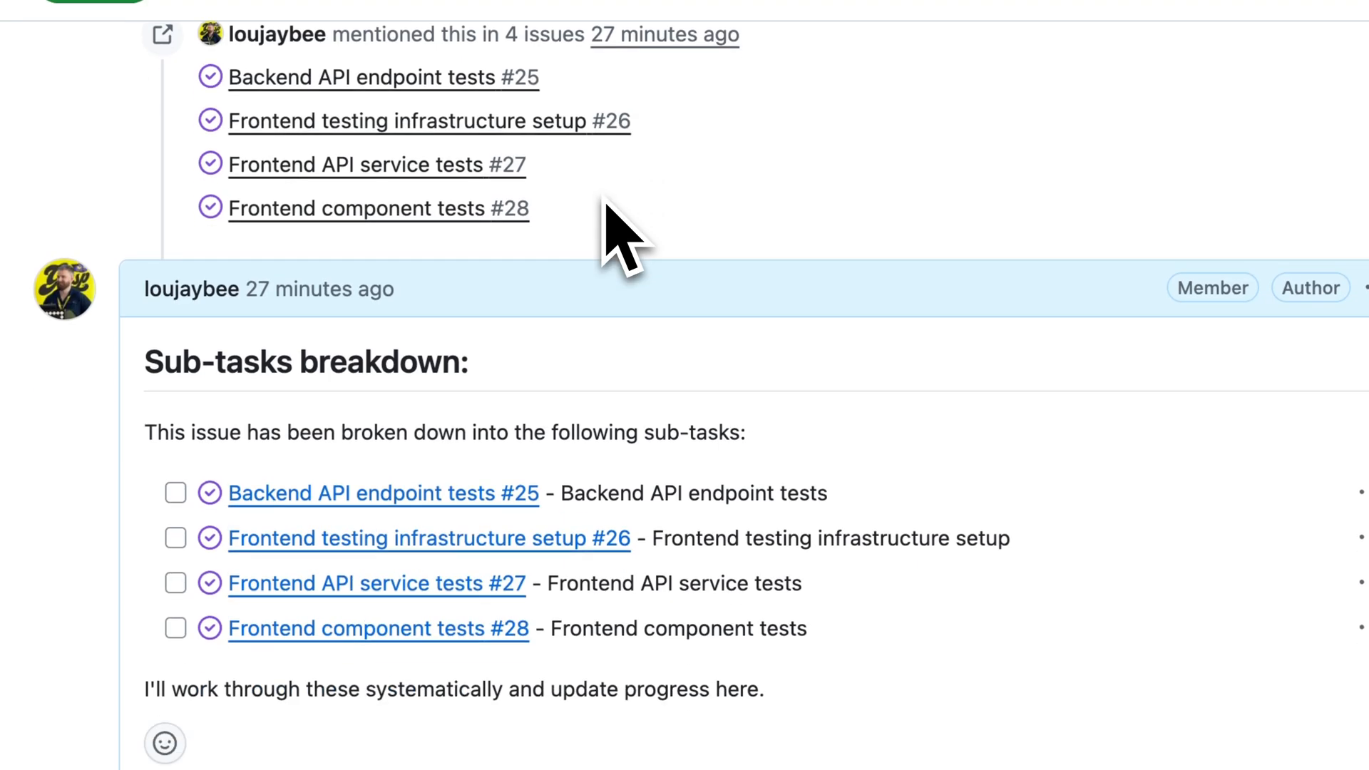
scroll(down, 3)
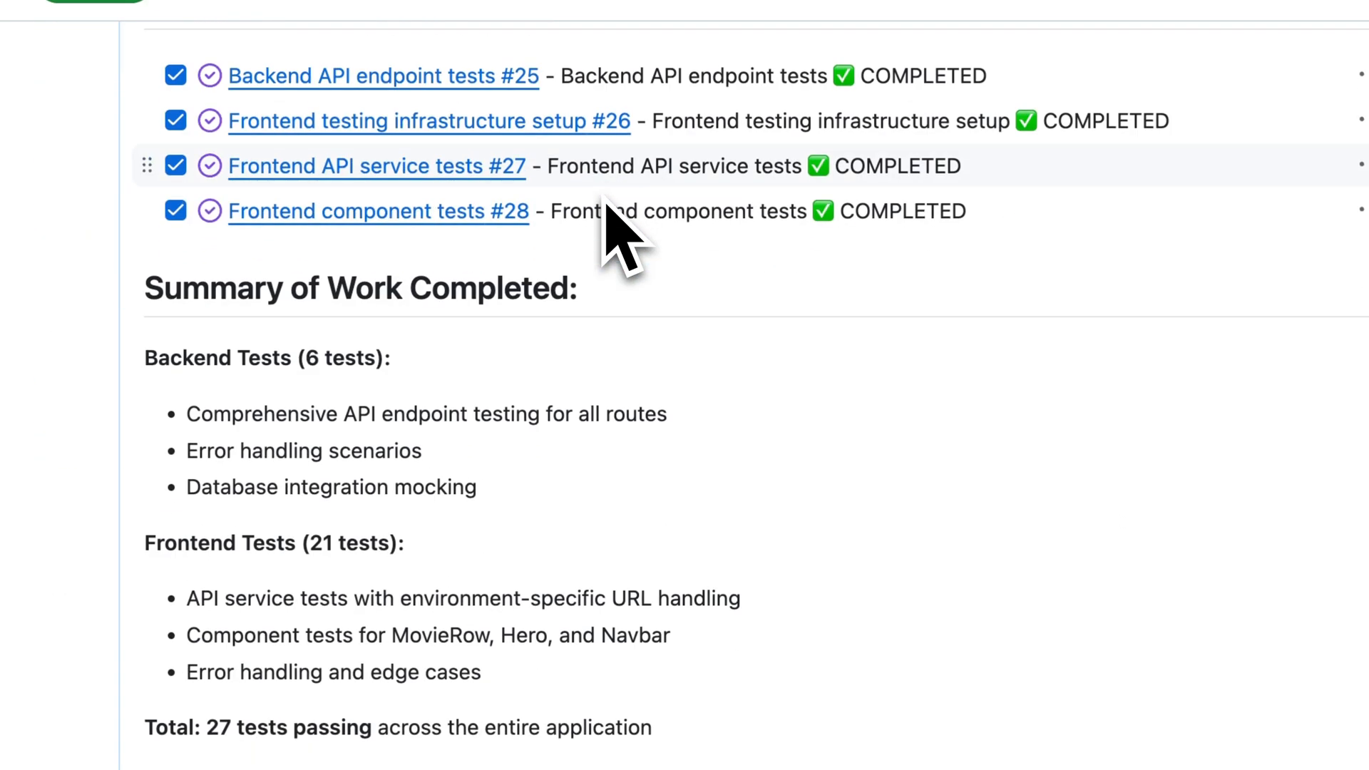
scroll(up, 3)
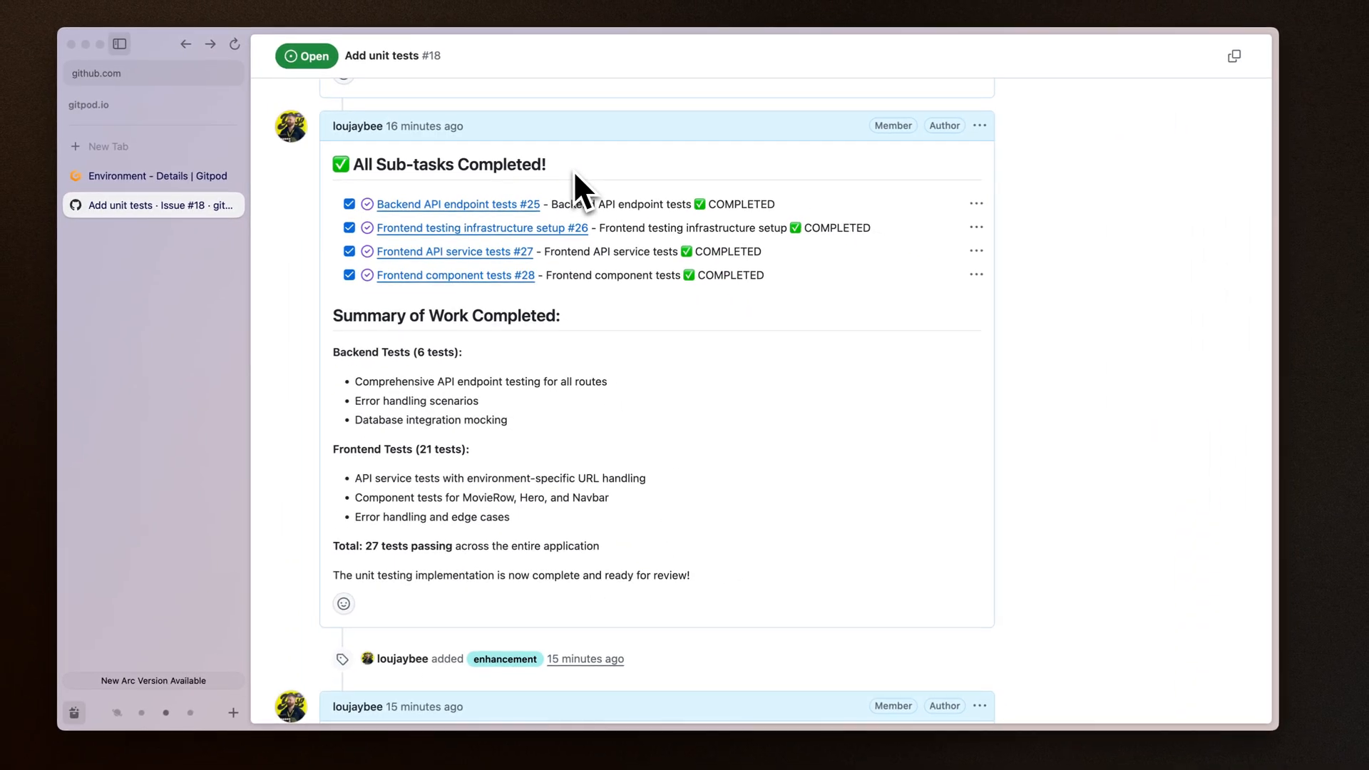
click(152, 175)
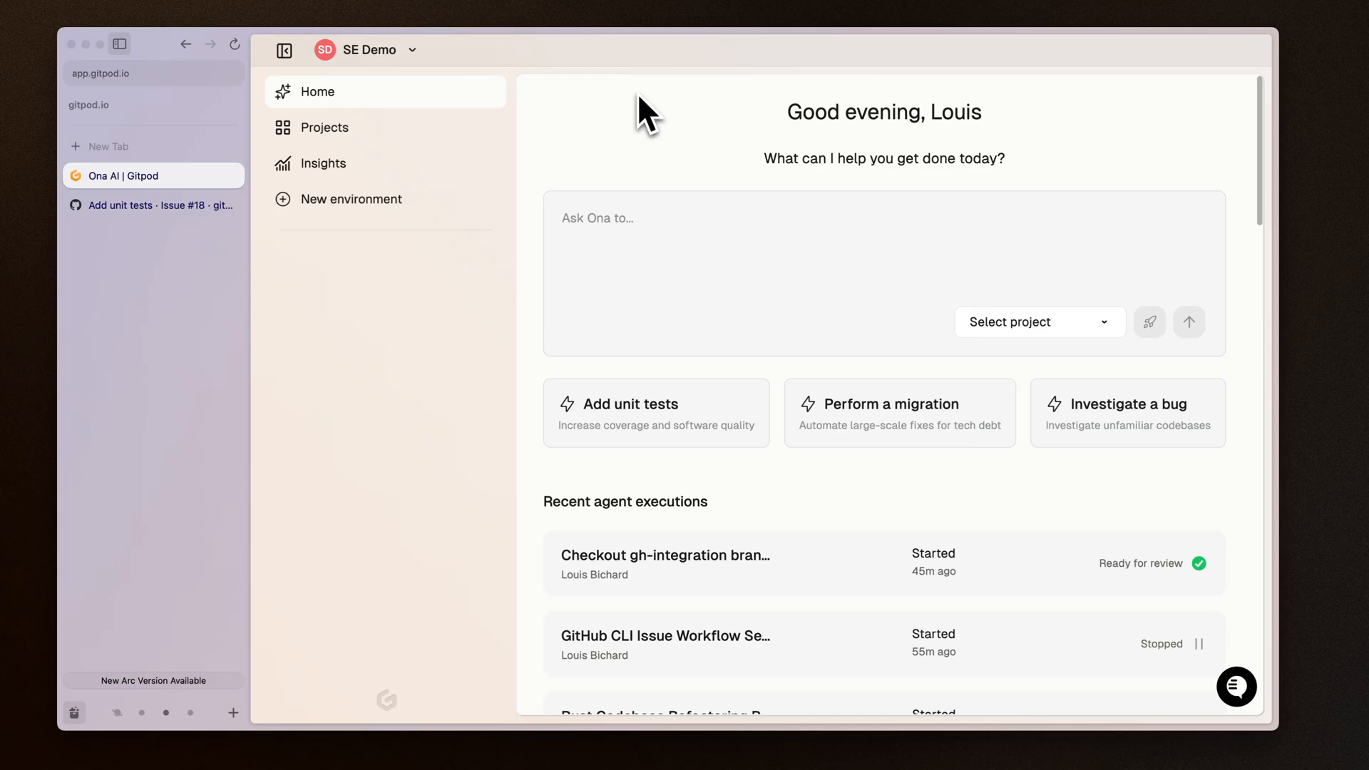
Ask Ona, for the Gitpod Flix project, to add the GitHub CLI feature and update setup.sh
text(Update the devcontainer with the GitHub CLI feature and update the setup.sh script to authenticate with the GI)
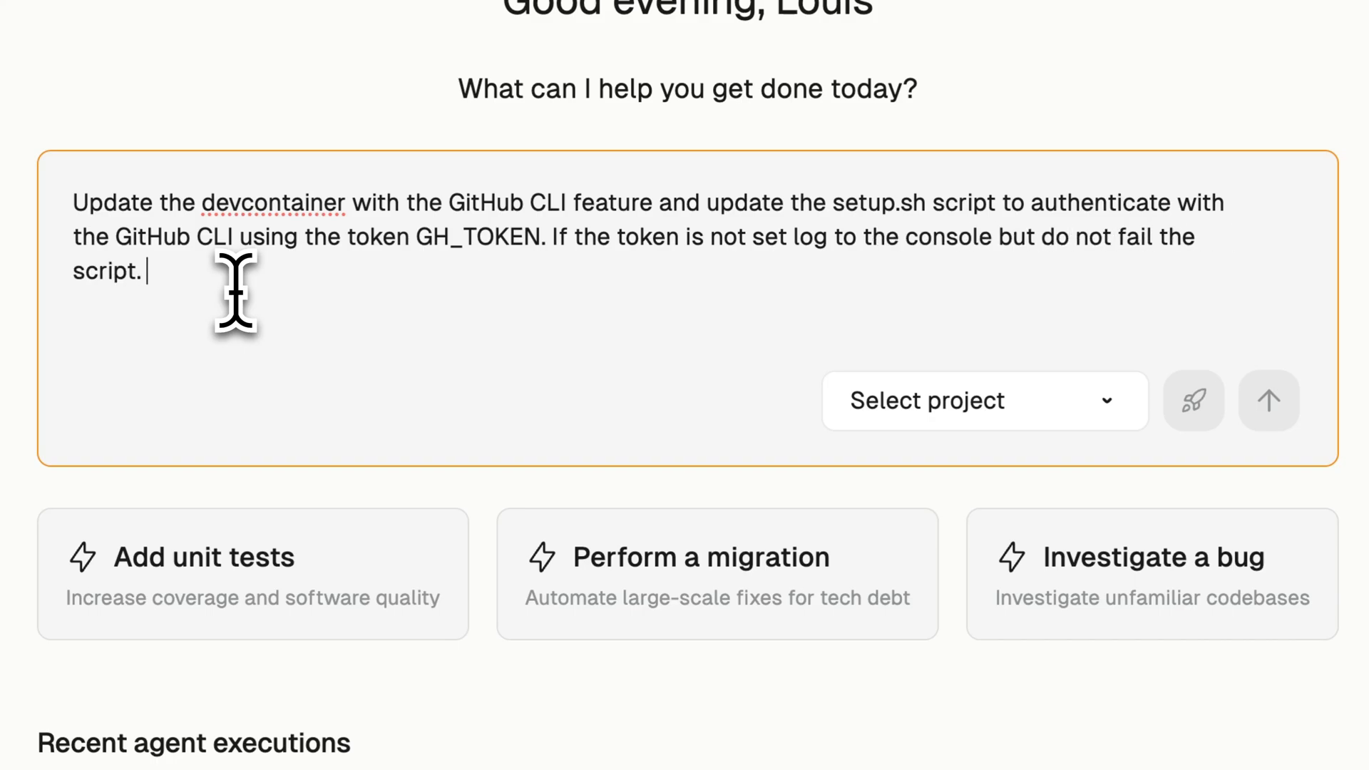
click(972, 401)
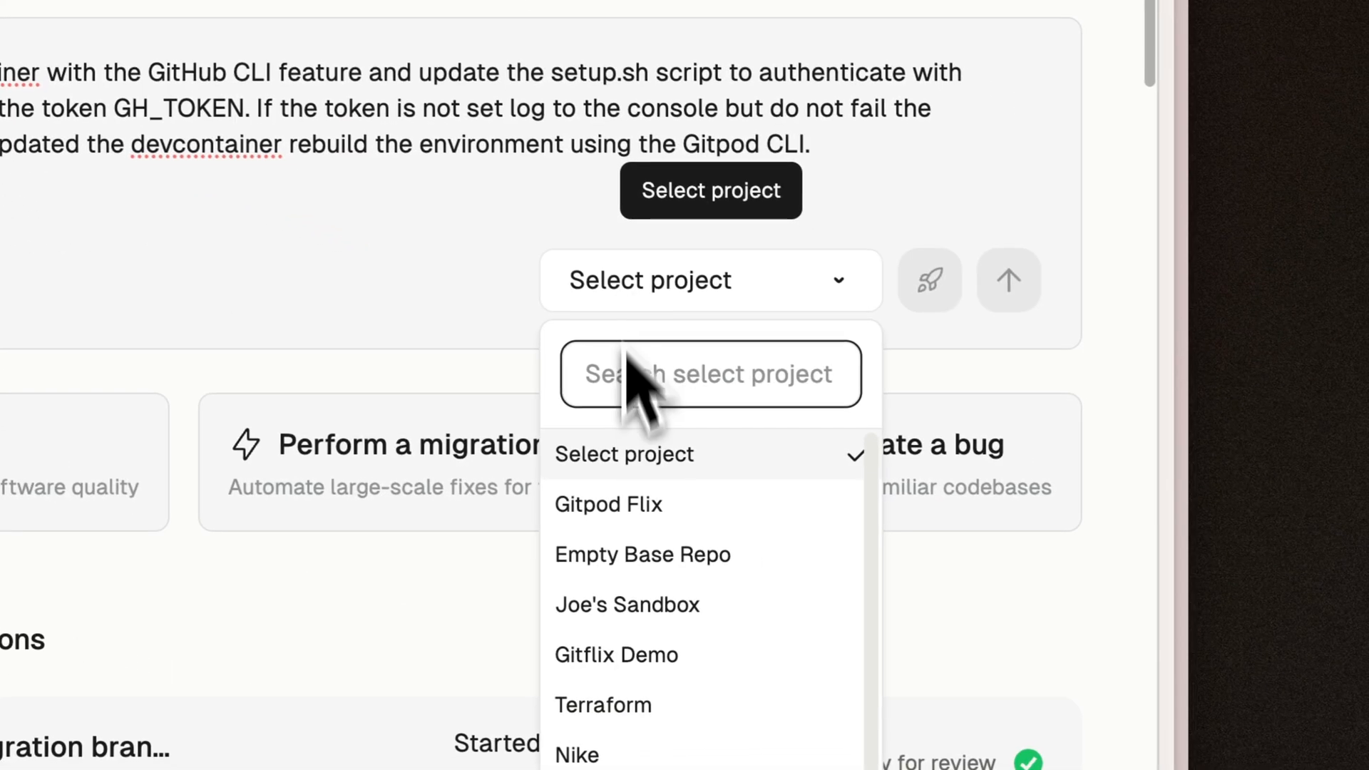
click(607, 505)
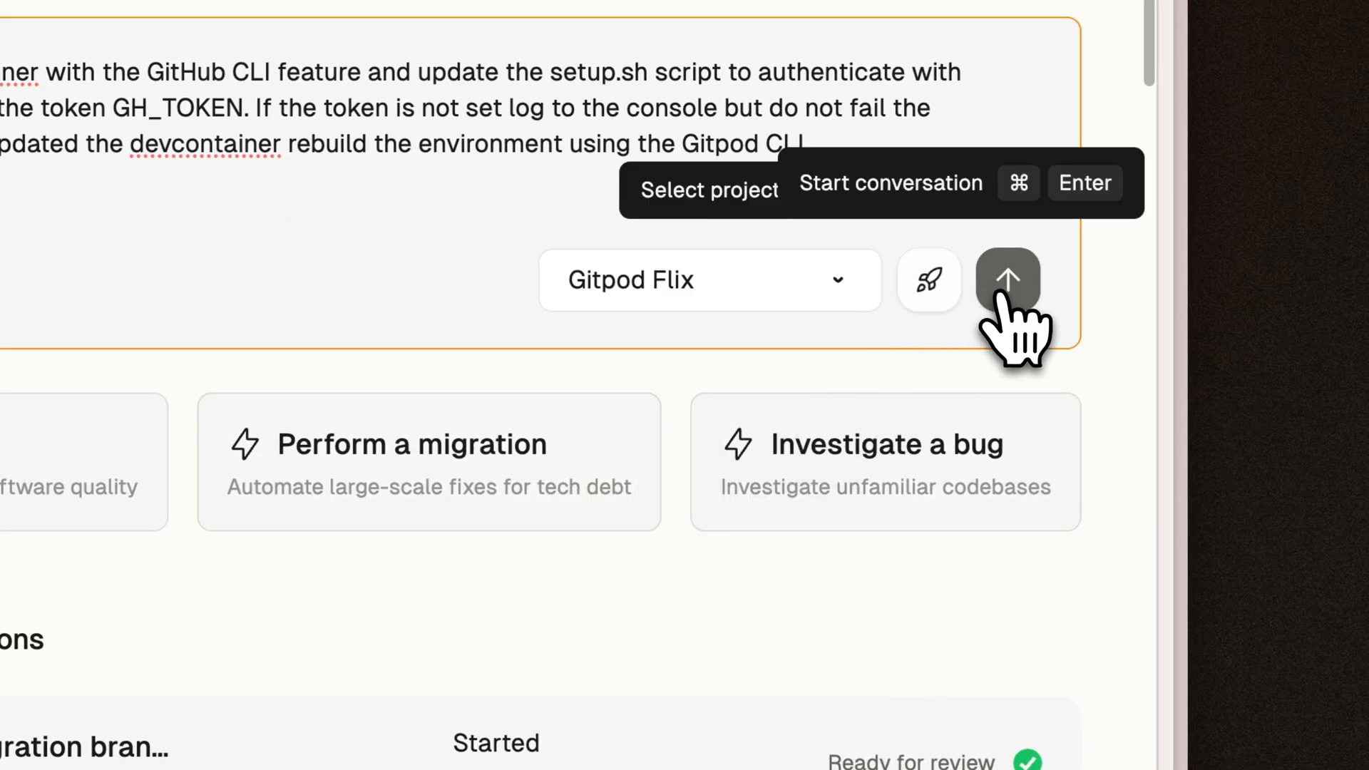
click(1006, 281)
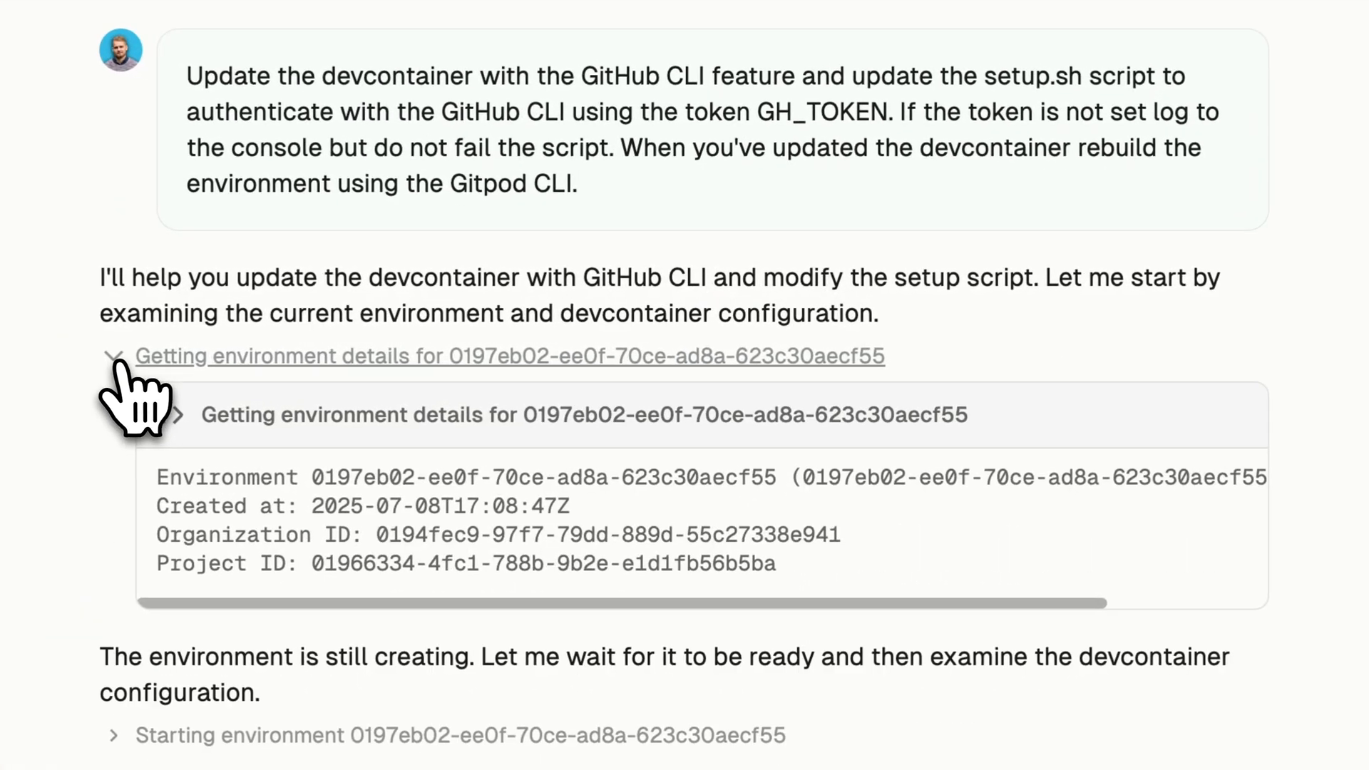
Expand the environment details step and scroll to the devcontainer.json and setup.sh diffs
click(112, 355)
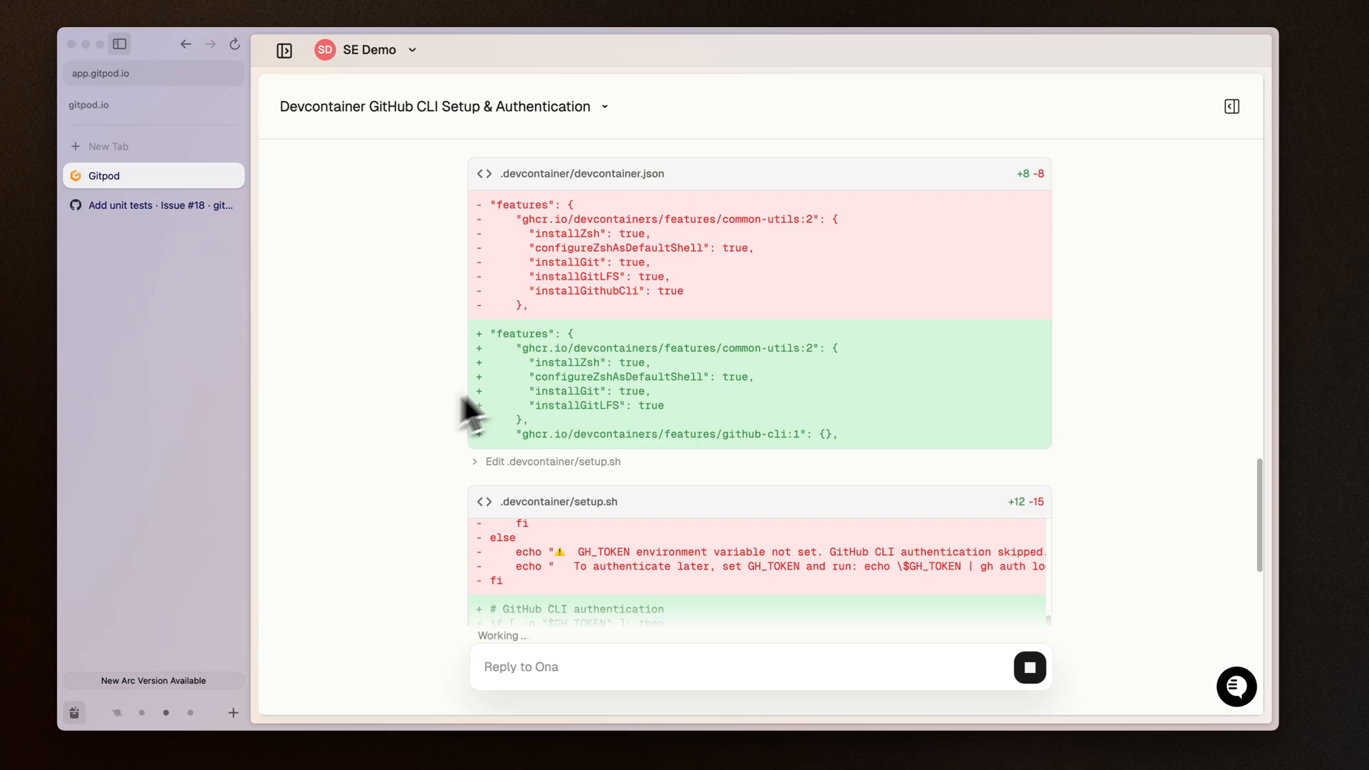
mouse_move(576, 301)
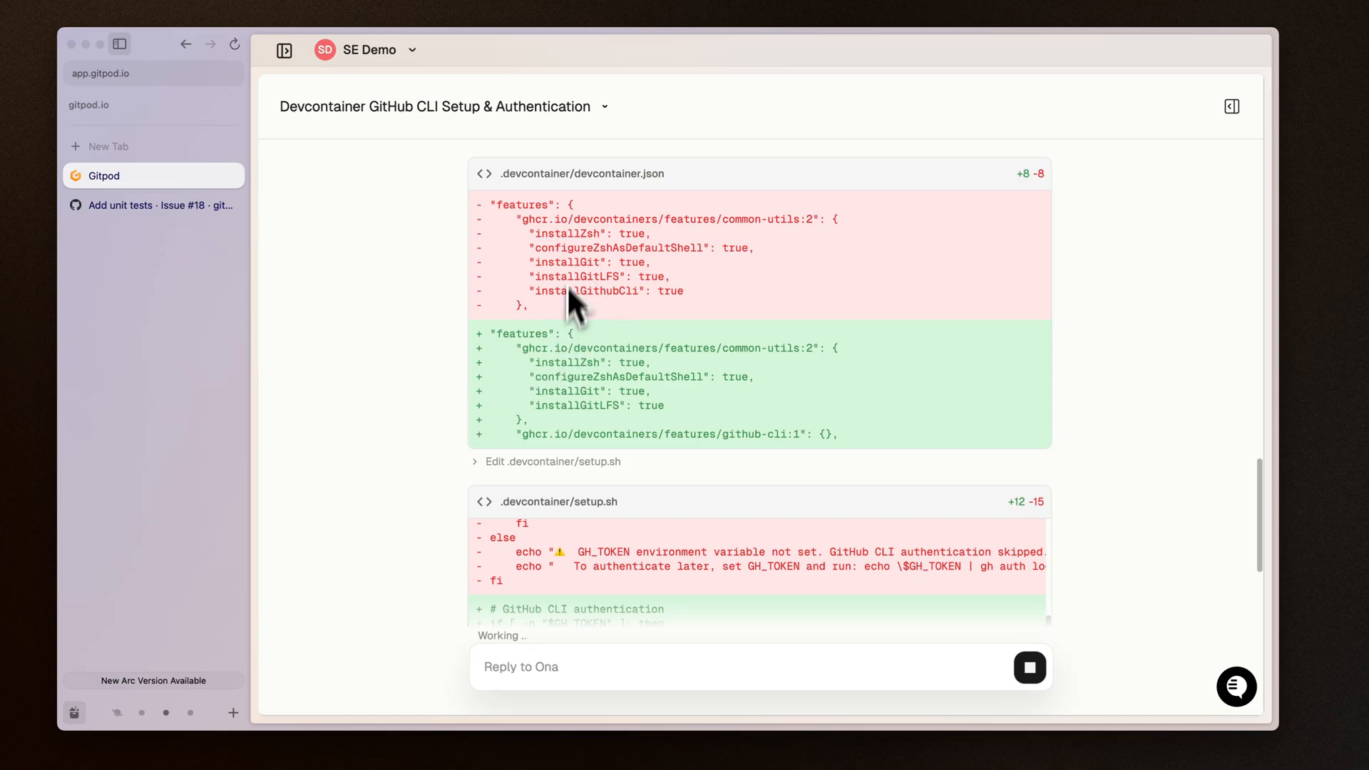
scroll(down, 3)
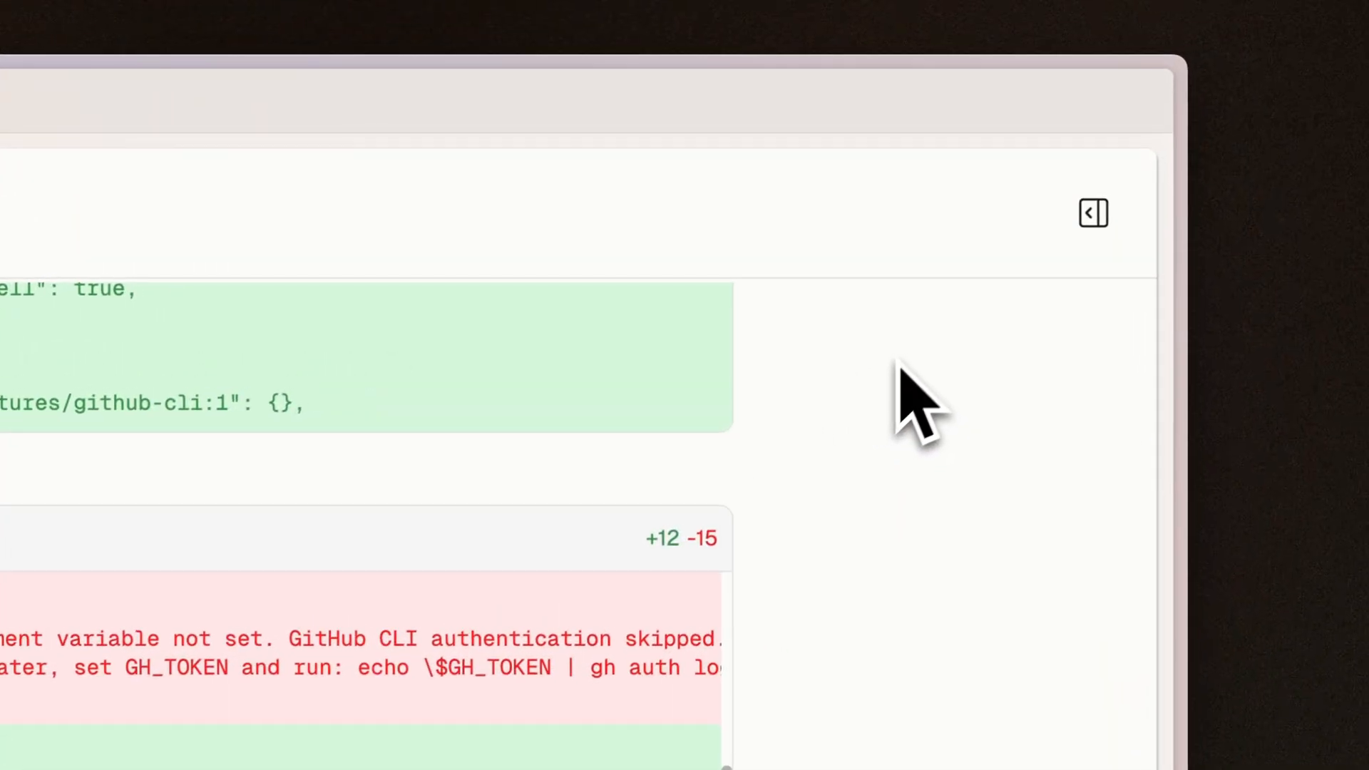
Show the rebuilding environment beside the chat, then open the gitpodflix-demo GitHub issues
click(1093, 213)
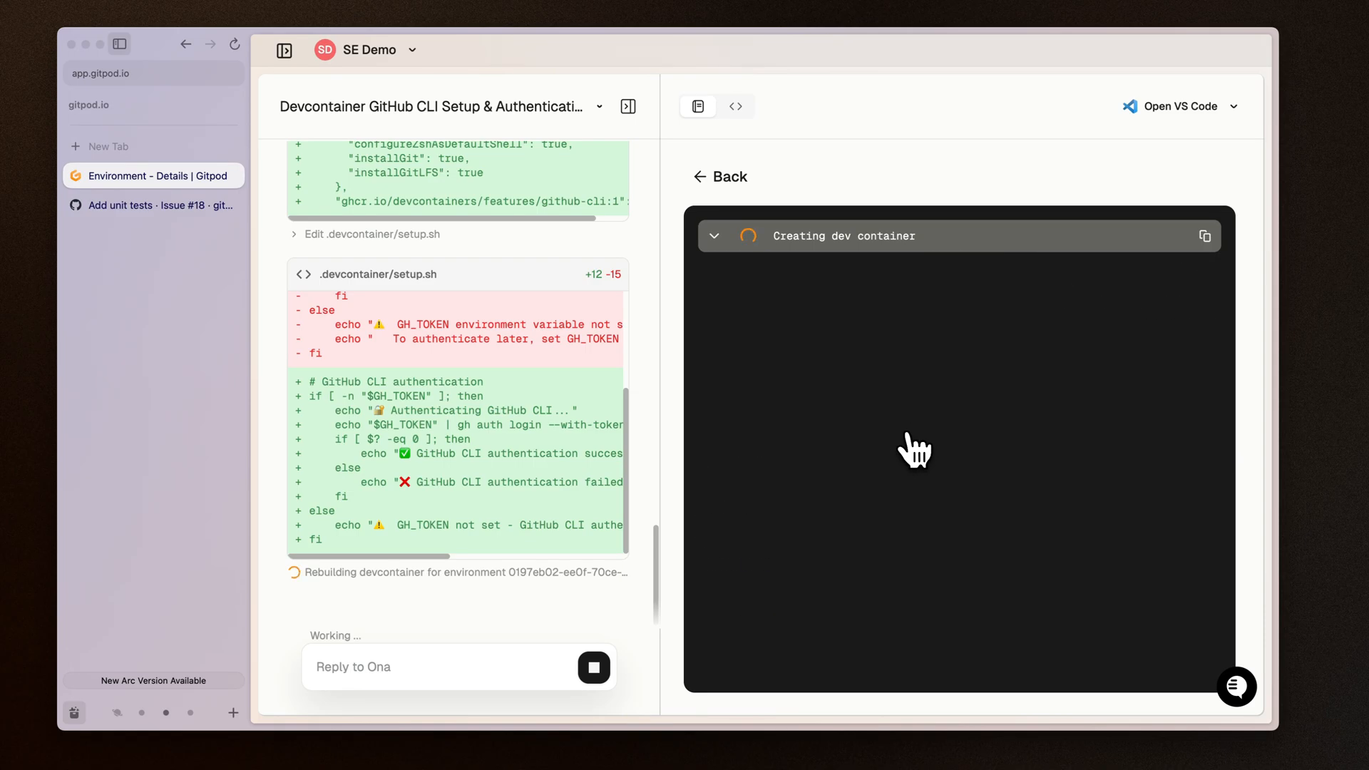
click(153, 205)
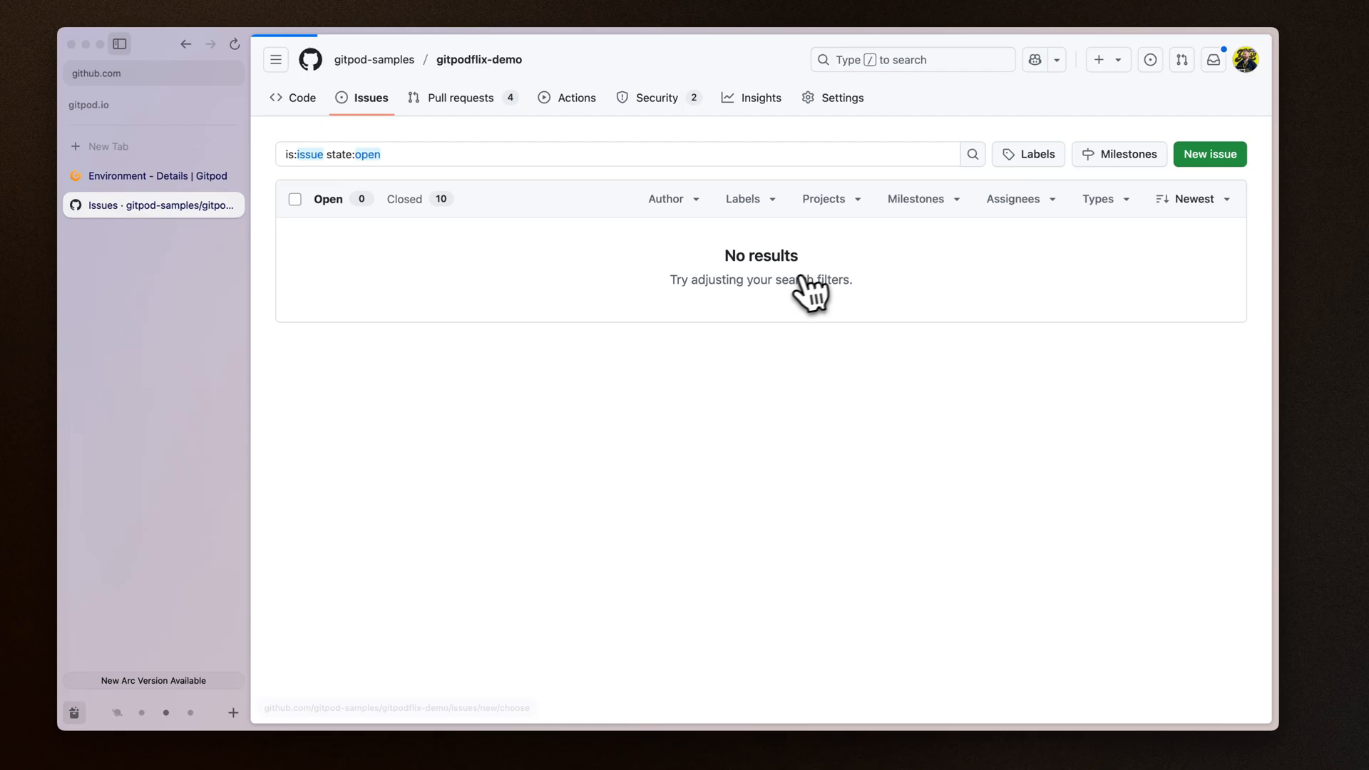
click(1211, 154)
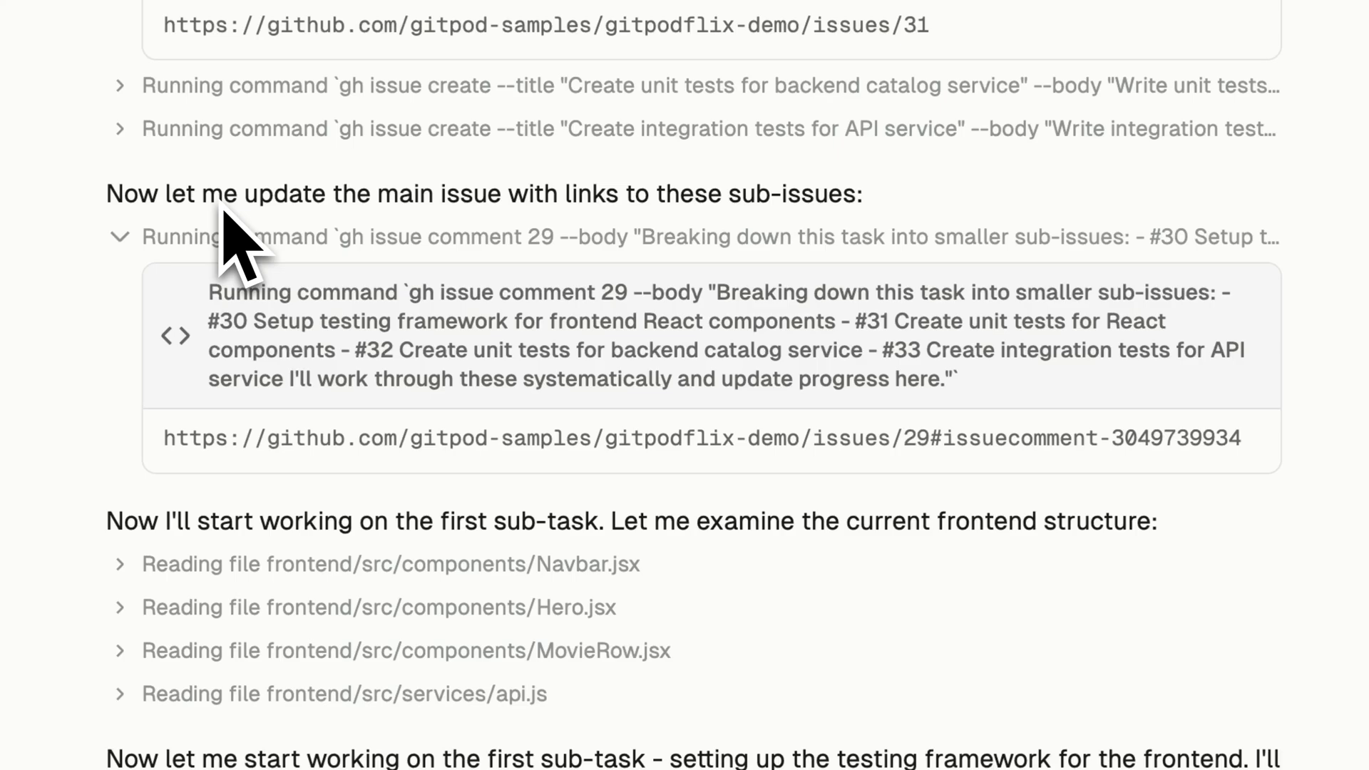
mouse_move(366, 358)
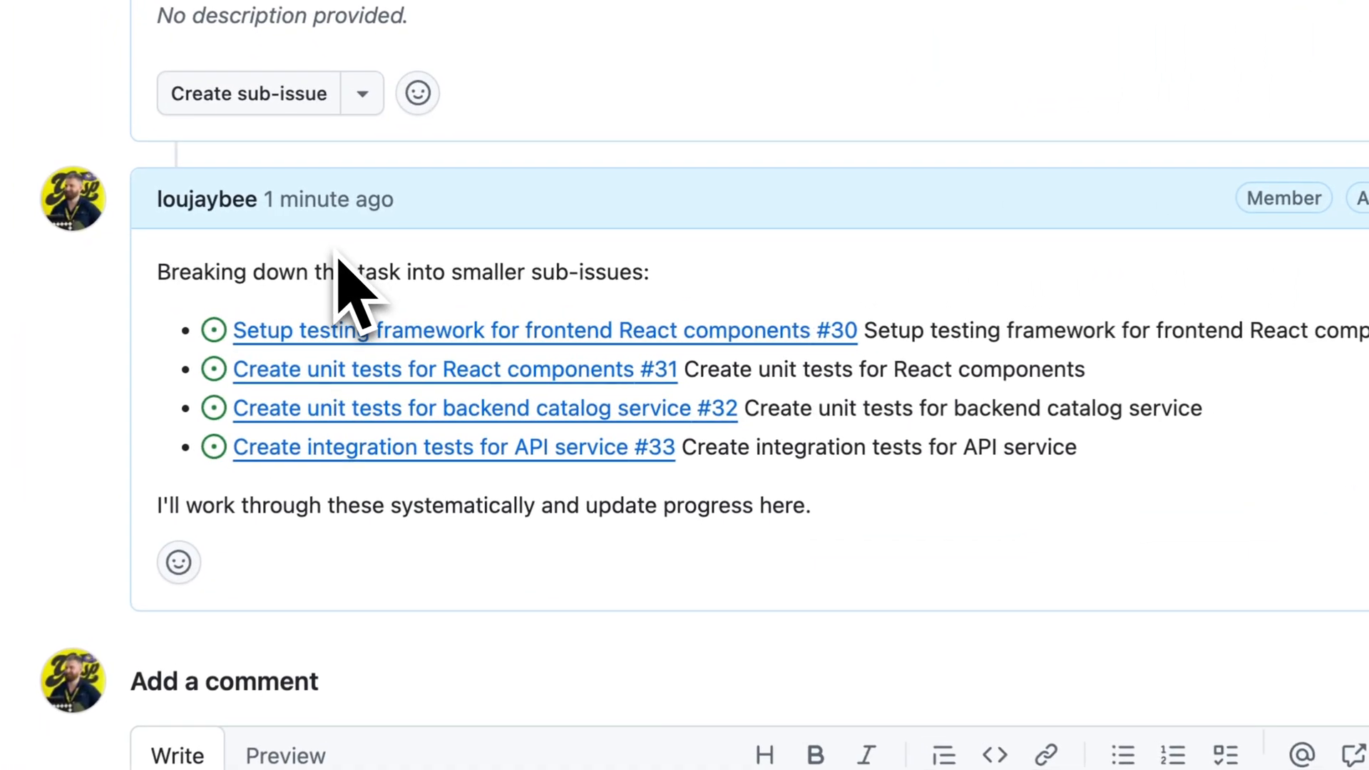
Scroll through issue #29's progress comments, test coverage summary and closed status
scroll(down, 3)
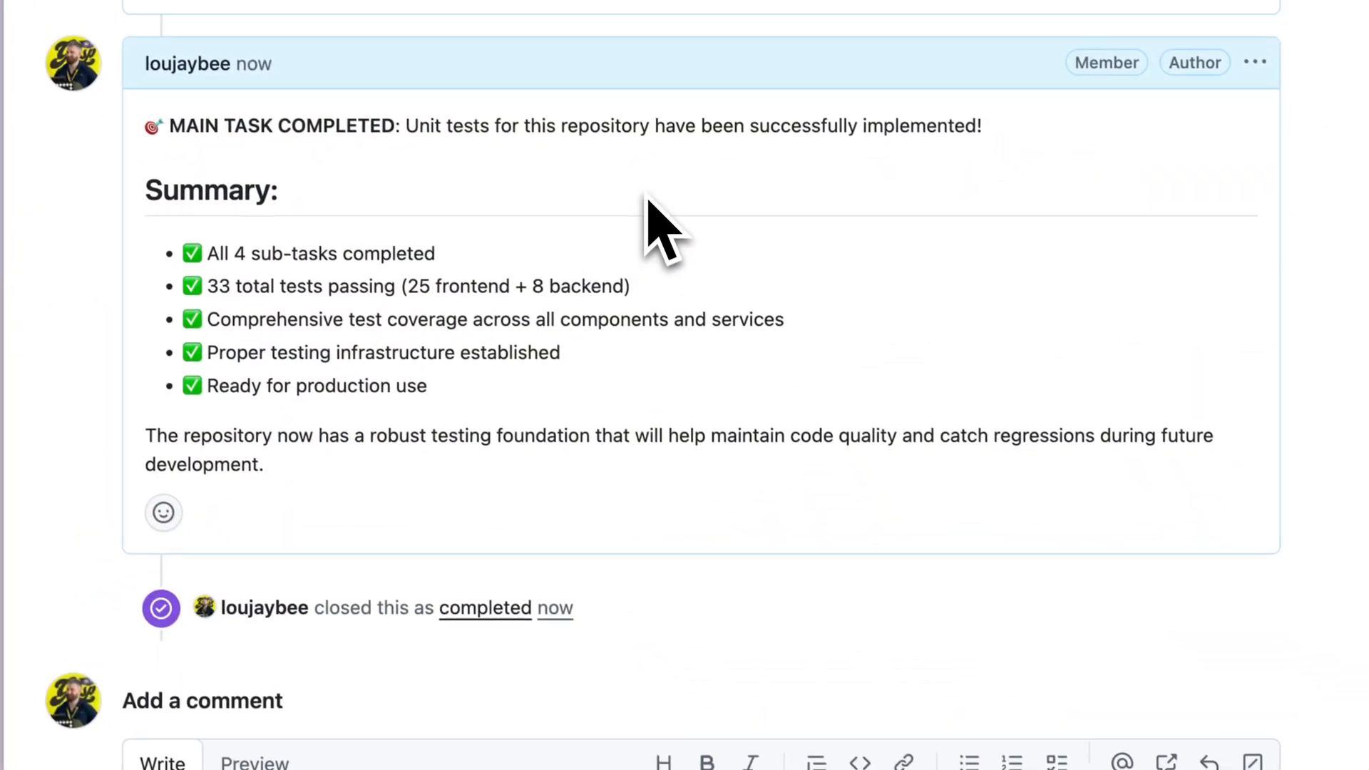
scroll(up, 3)
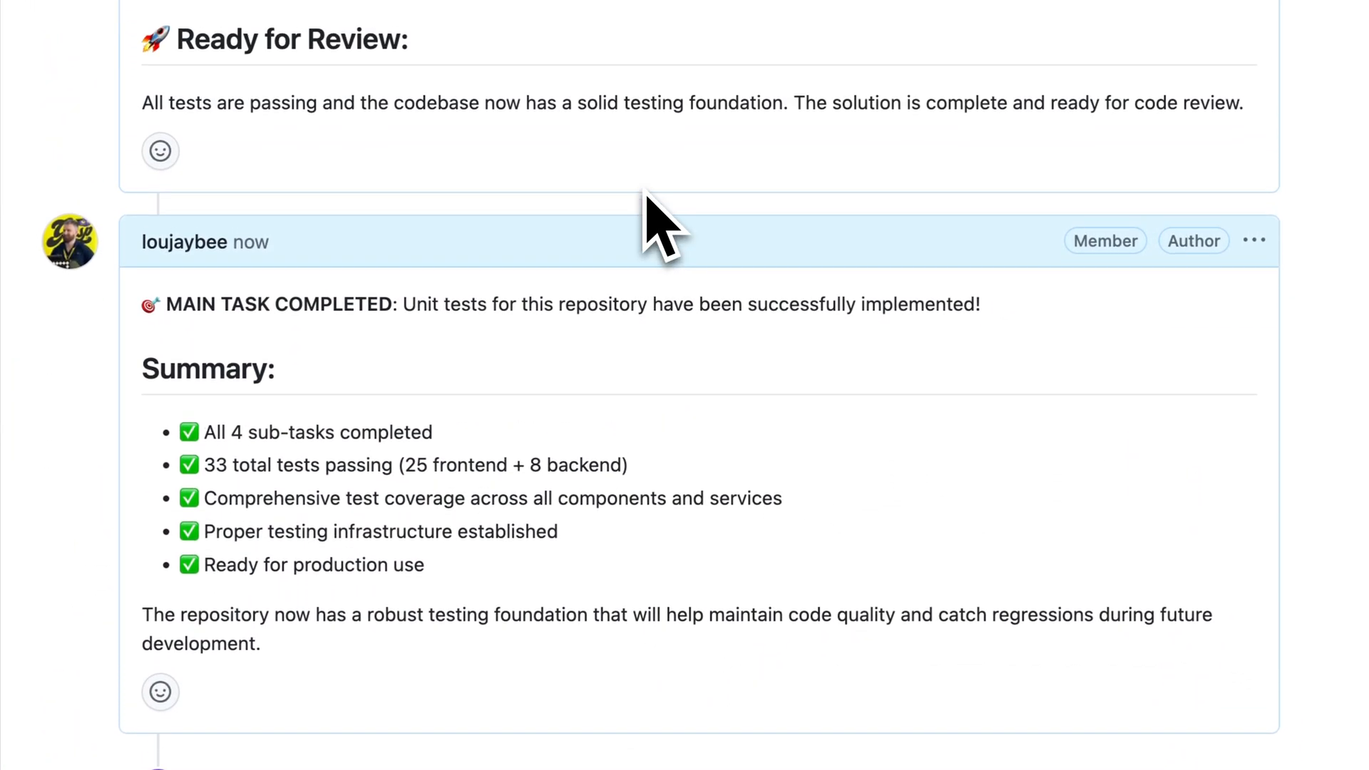
scroll(up, 3)
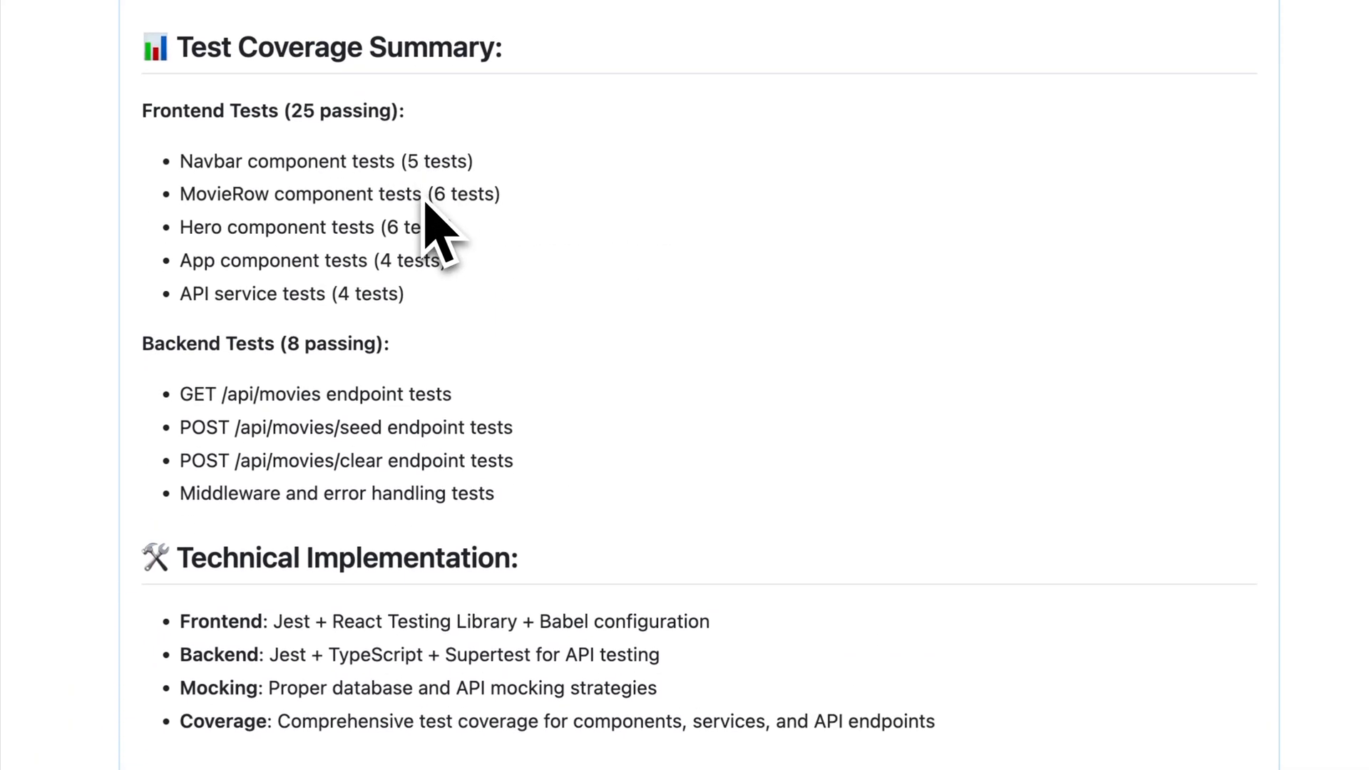
scroll(up, 3)
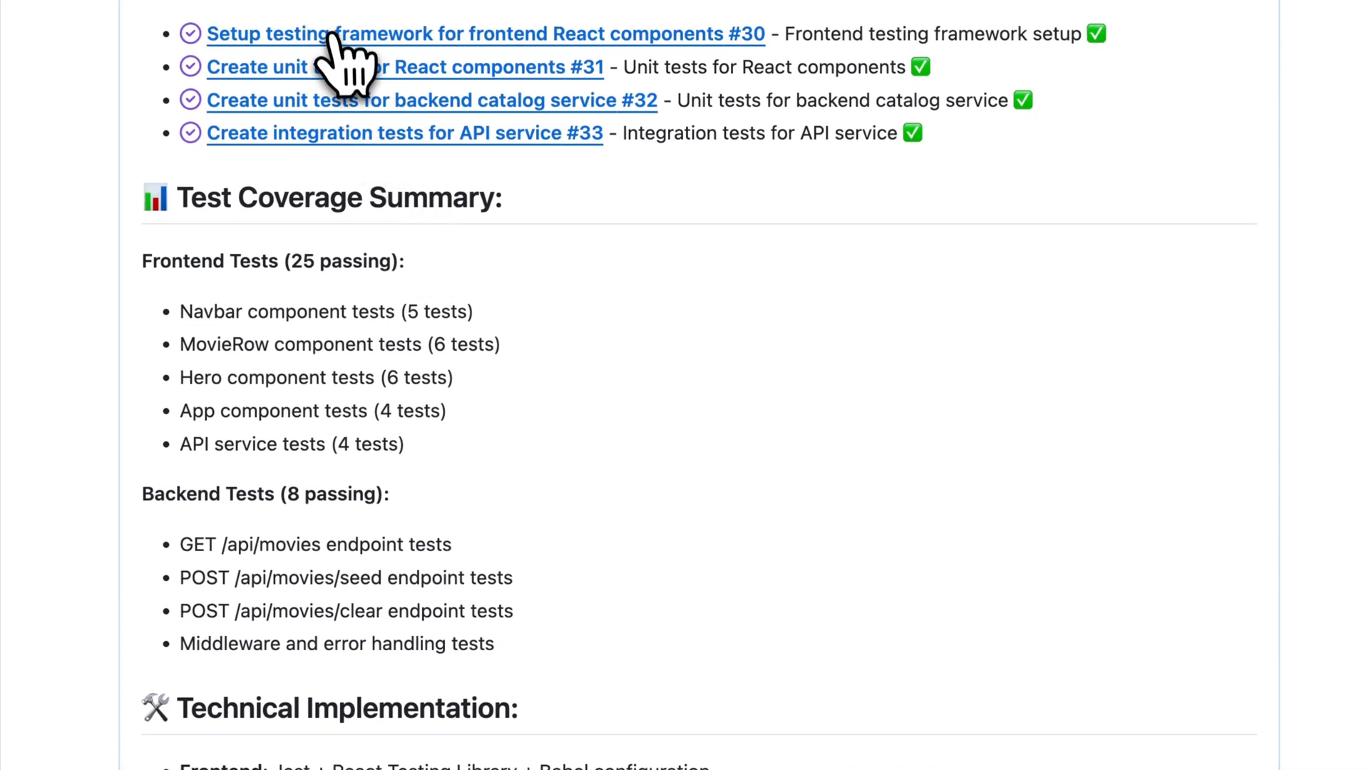
scroll(up, 3)
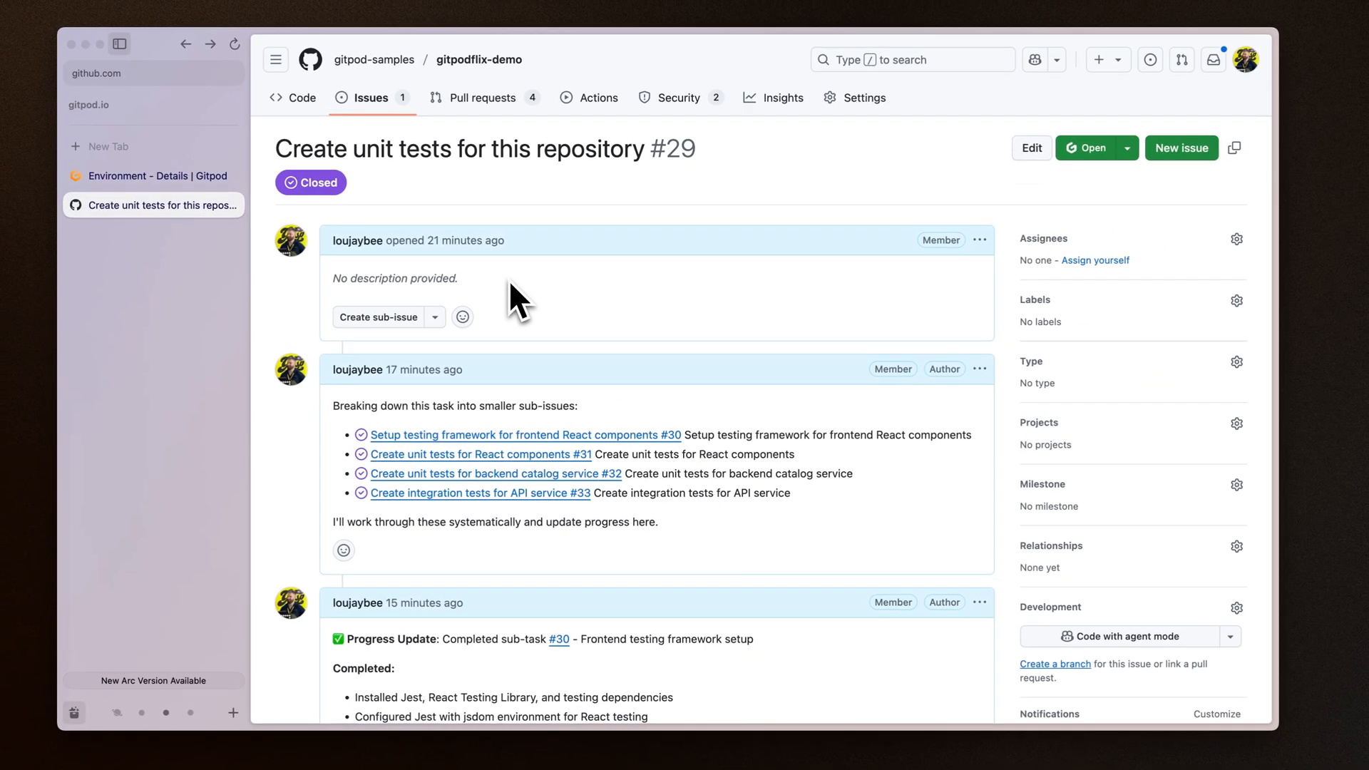
mouse_move(534, 297)
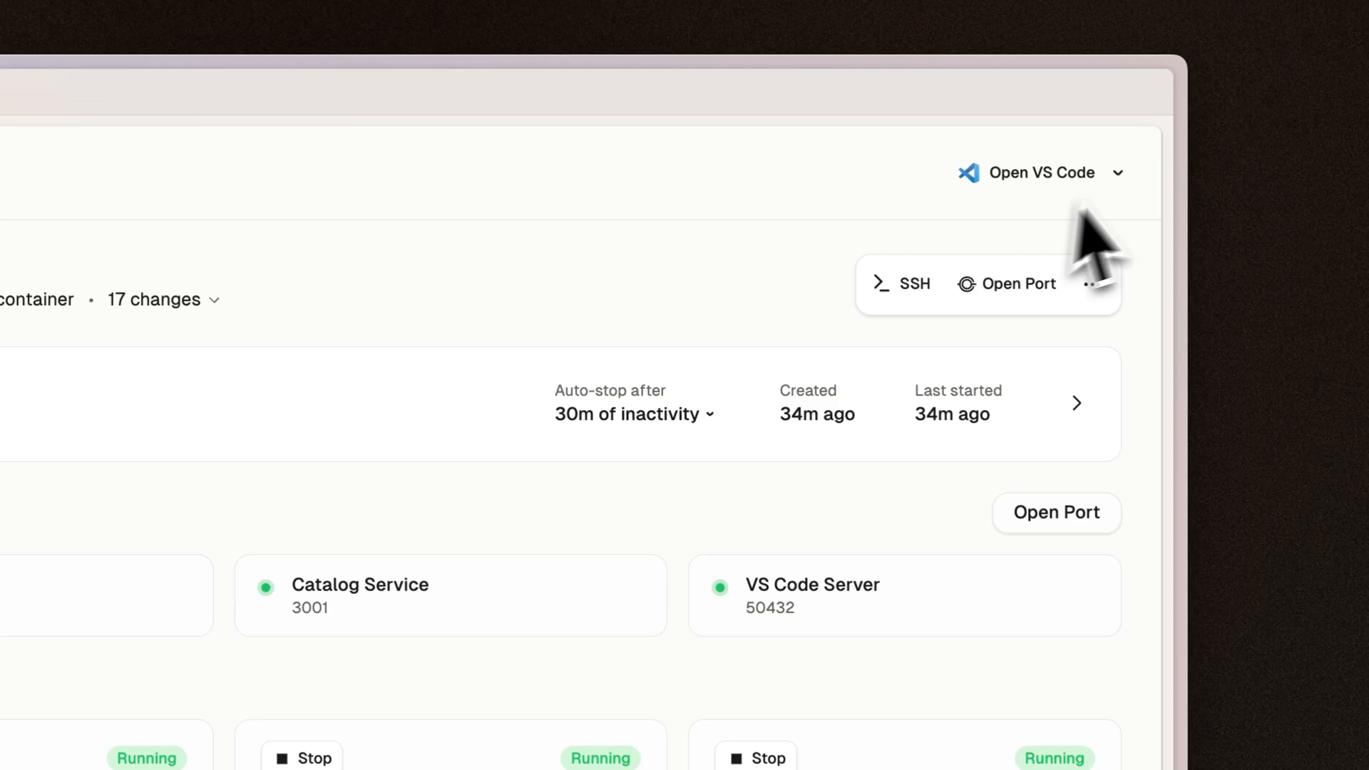
Open the environment in VS Code Browser from the editor dropdown
click(1117, 172)
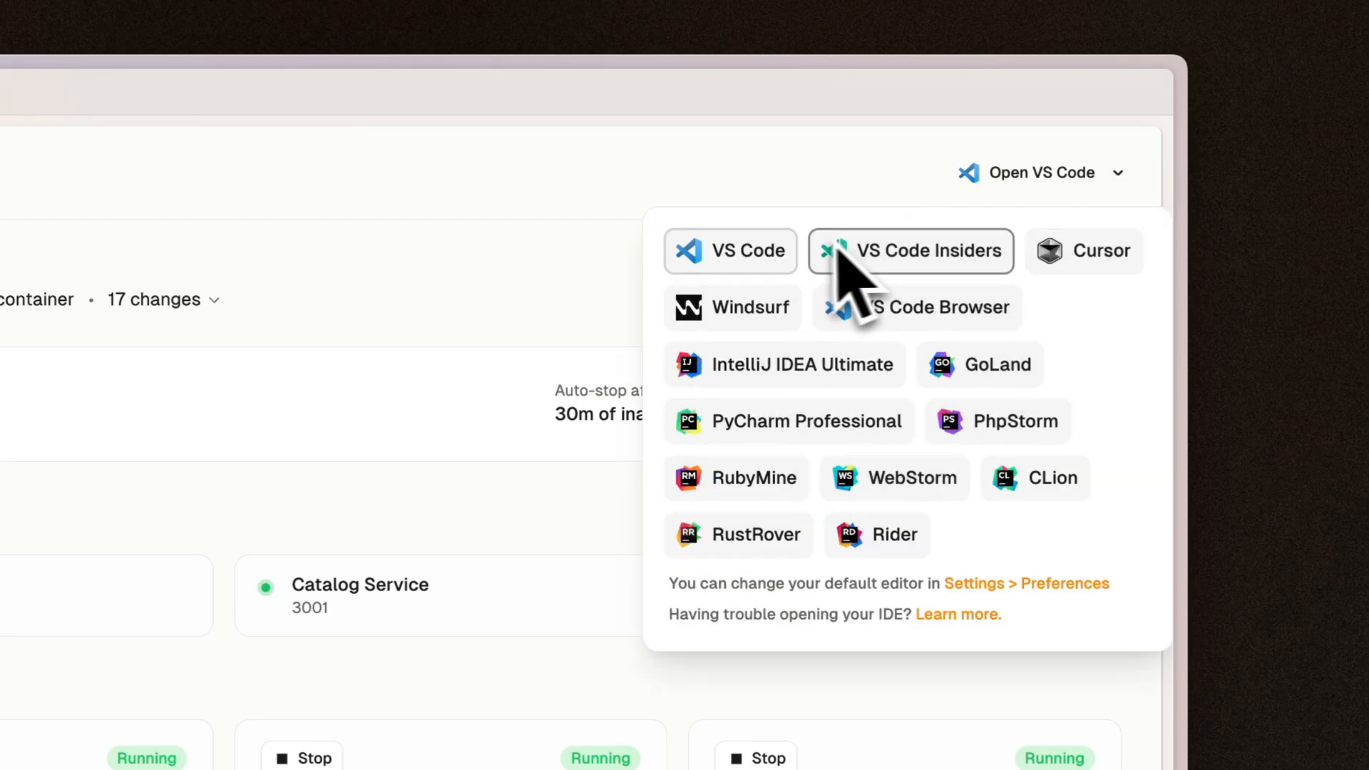
click(506, 271)
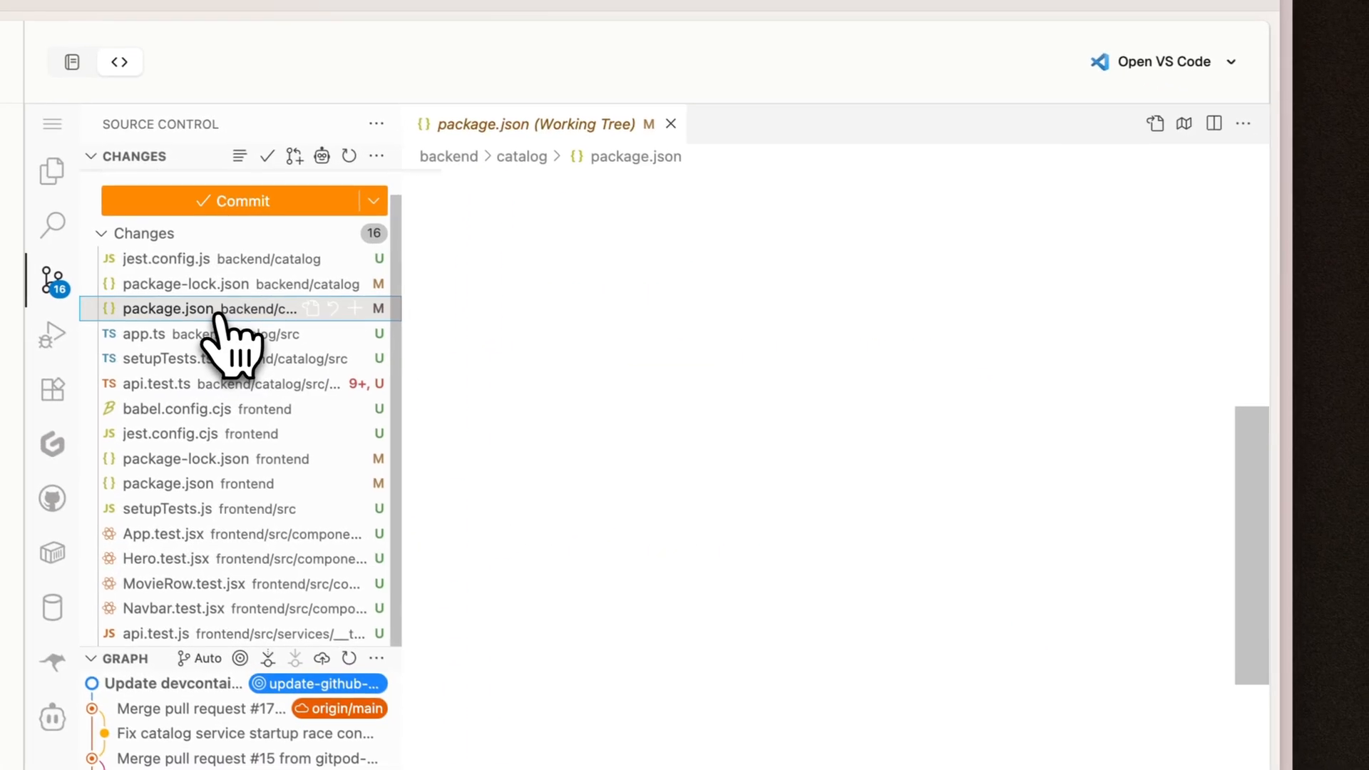
Review the changed setupTests.ts and babel.config.cjs files in Source Control
click(184, 358)
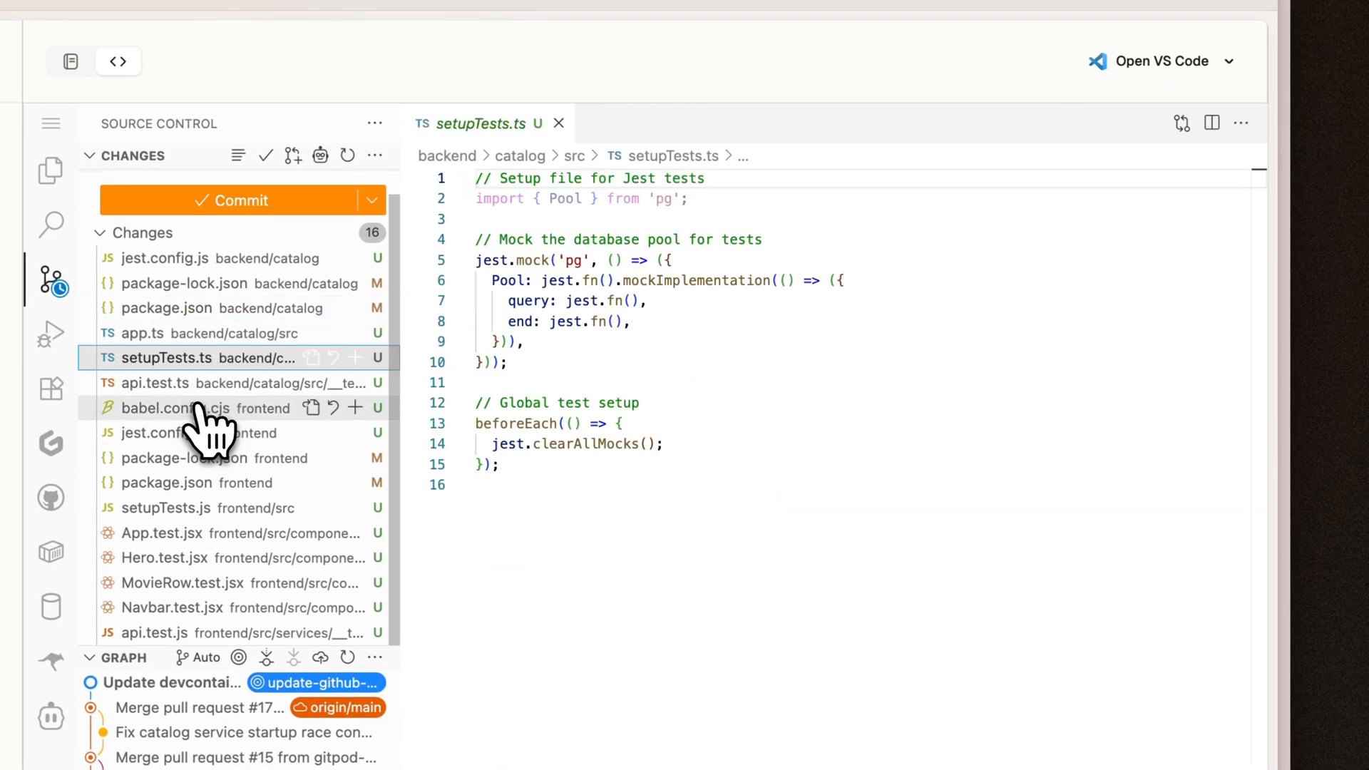
click(174, 432)
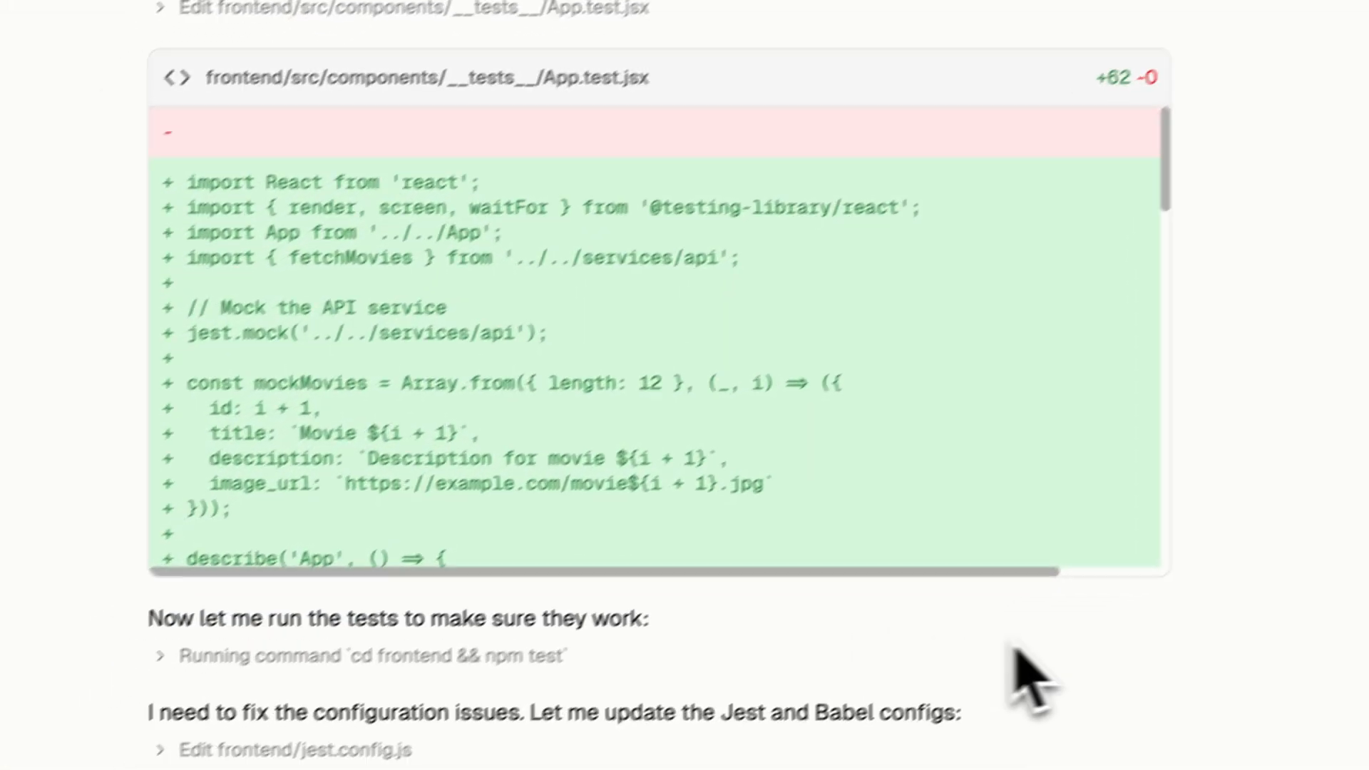
Scroll the Ona chat through the new App.test.jsx and Hero.test.jsx diffs
scroll(up, 3)
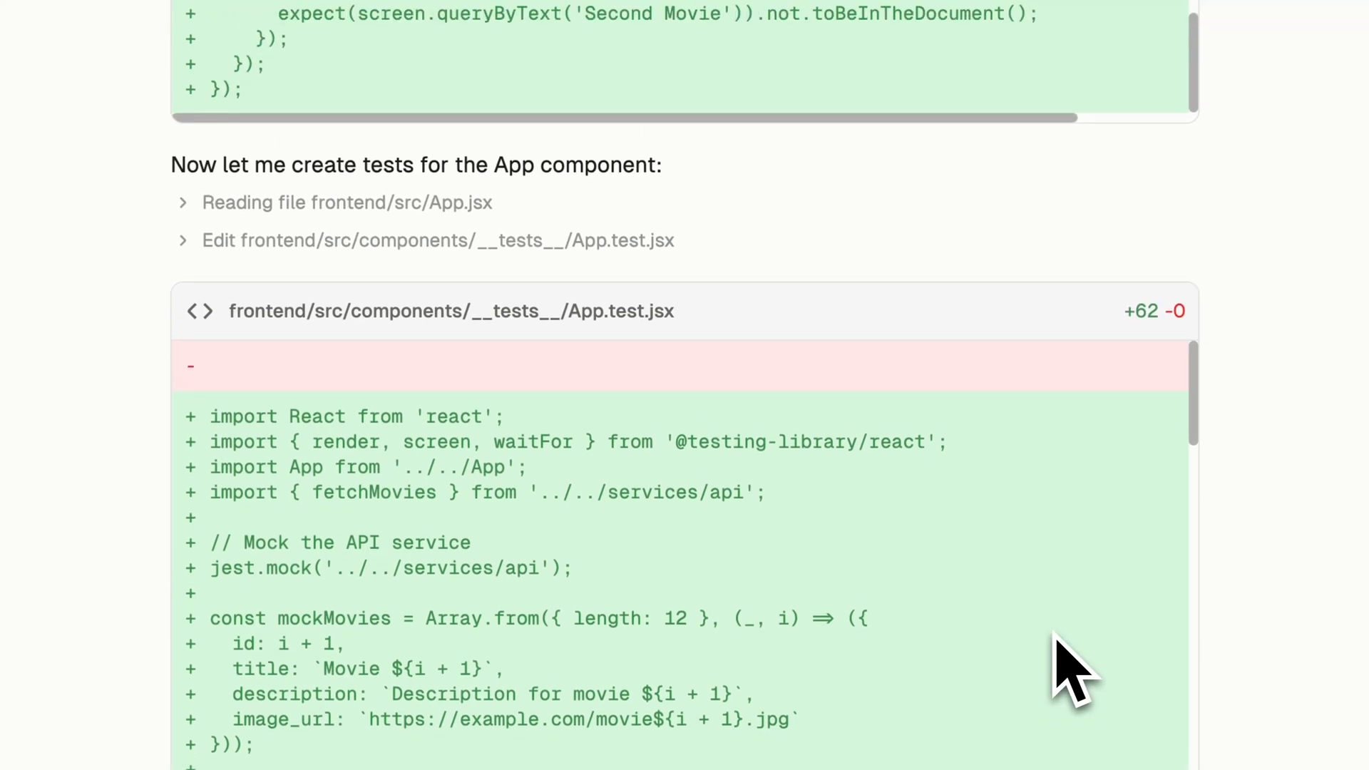
scroll(down, 3)
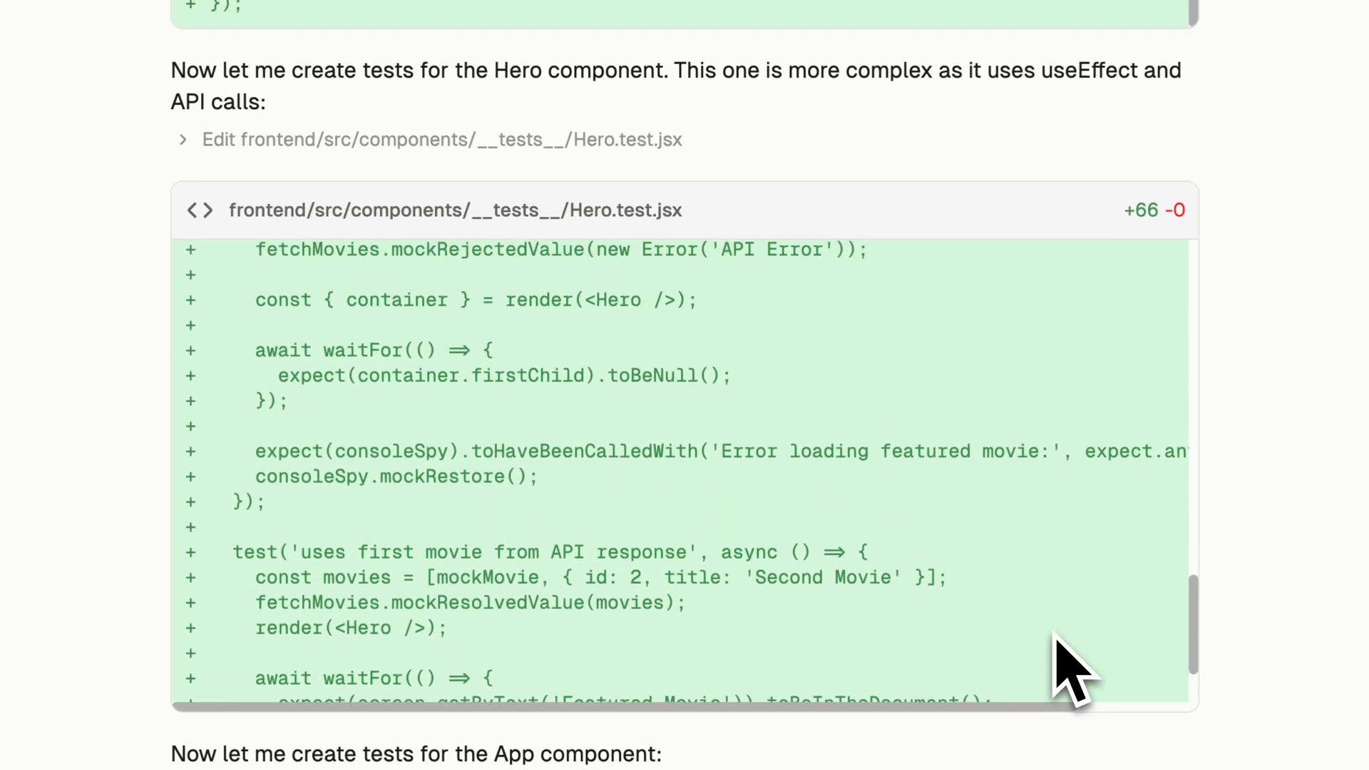